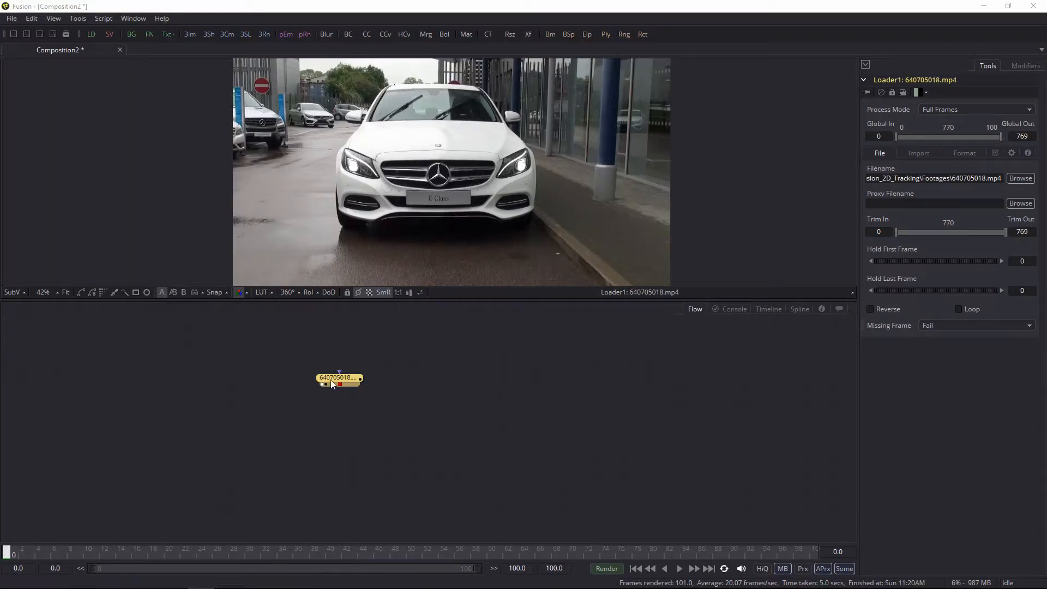
mouse_move(385, 387)
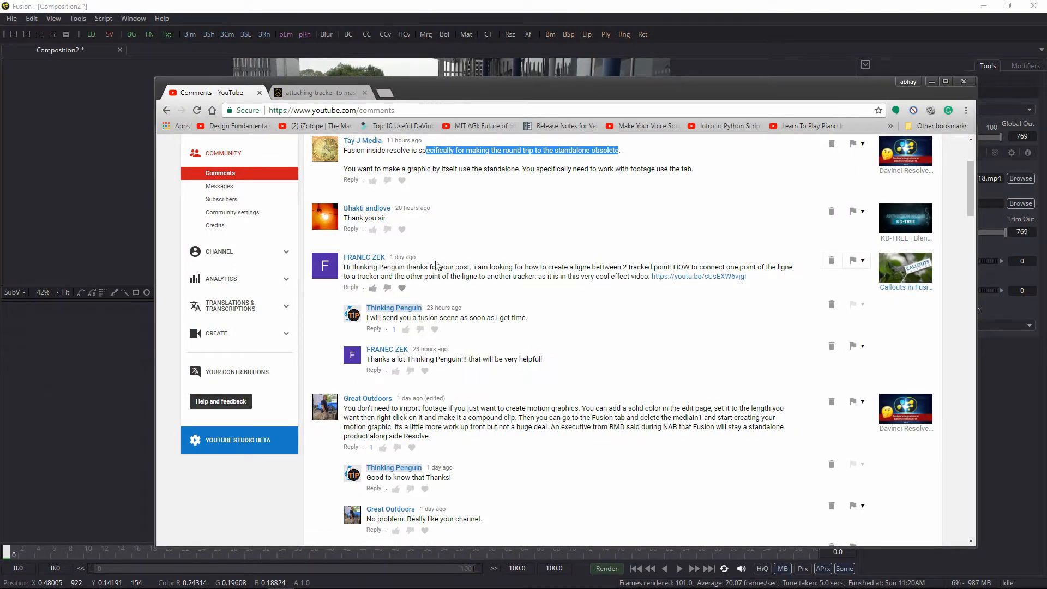
mouse_move(506, 263)
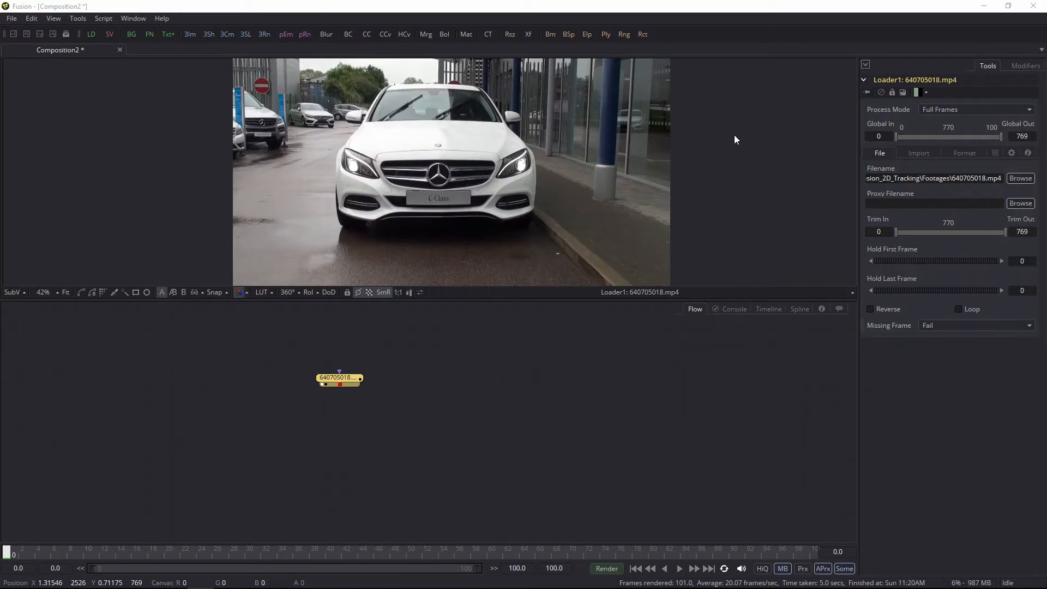
Step: Move the footage Loader node down and to the left in the Flow view
drag(339, 379, 328, 426)
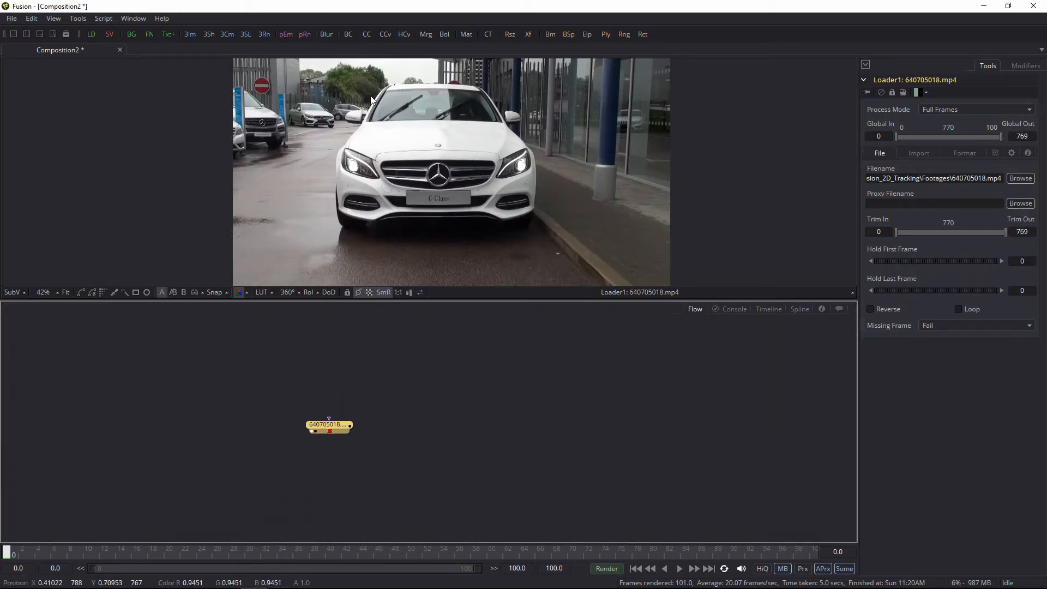
drag(330, 427, 290, 428)
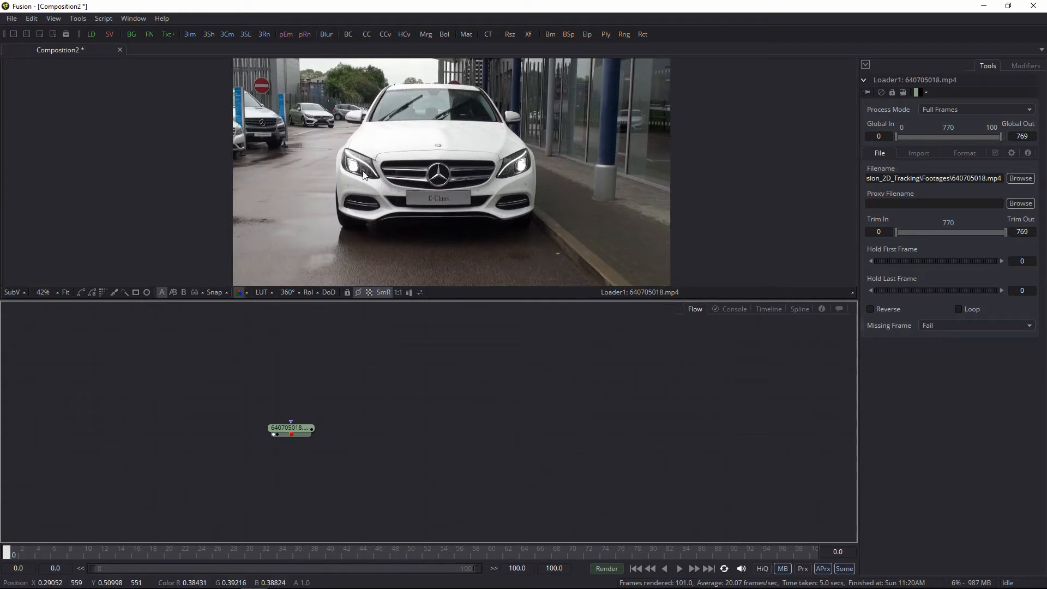
mouse_move(485, 393)
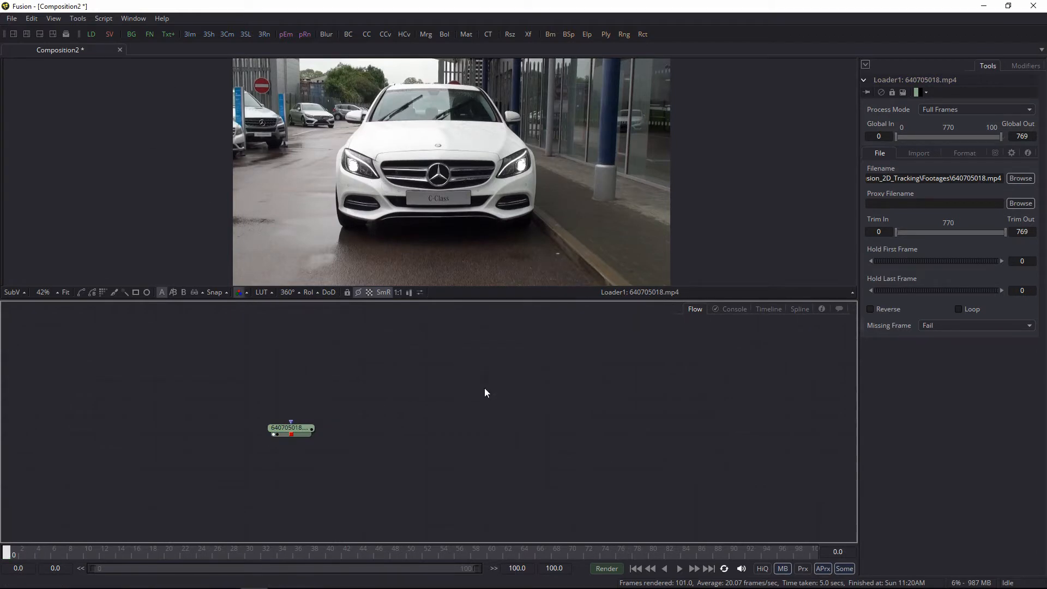
Step: Add a Tracker after the clip with a tracker on each headlight, then scrub to frame 65
text(trac)
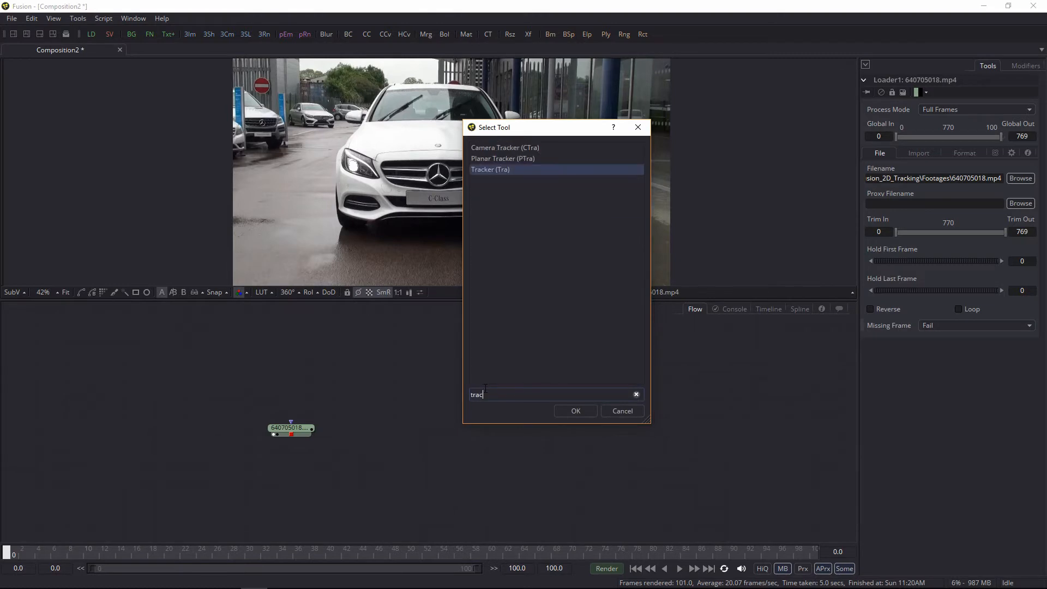
click(574, 411)
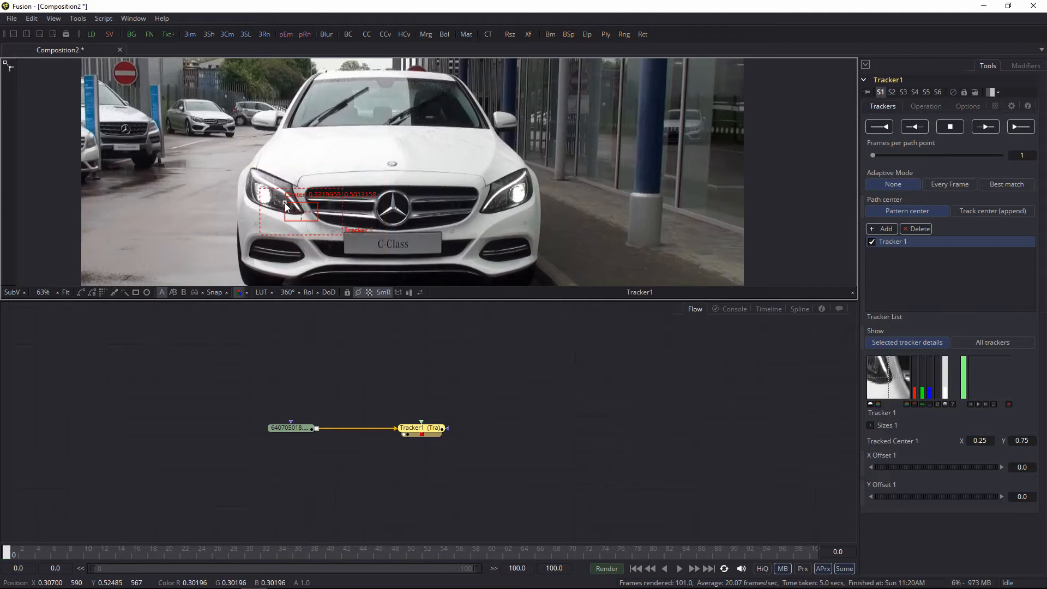
click(882, 228)
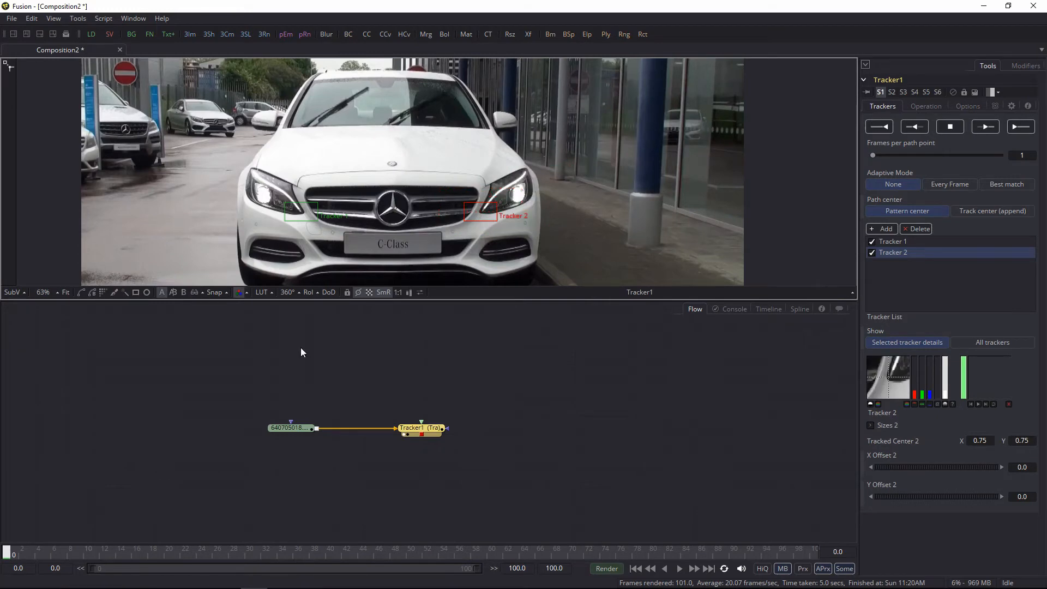
drag(13, 554, 217, 554)
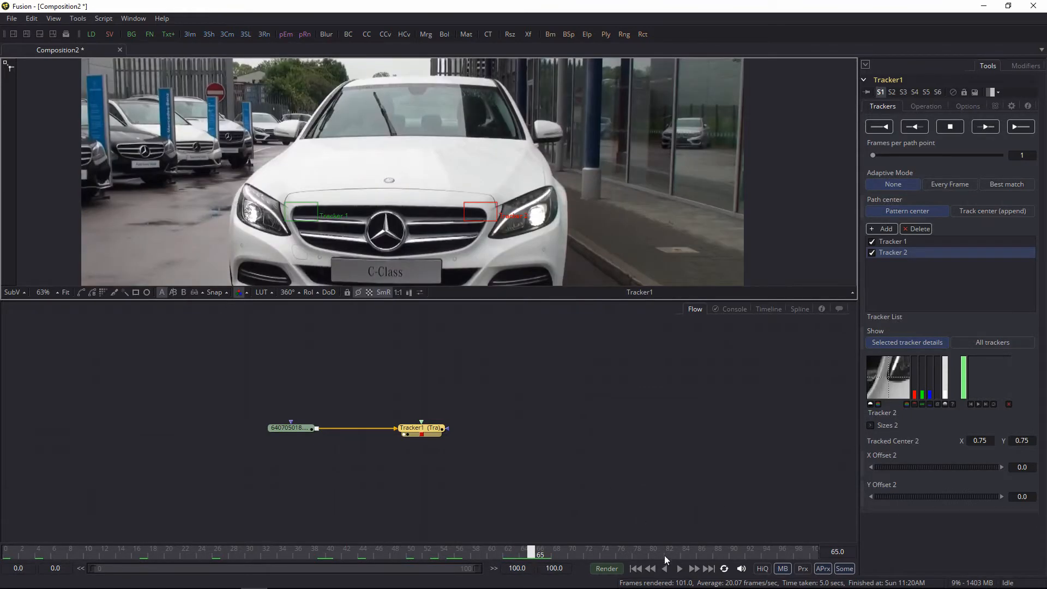
mouse_move(498, 576)
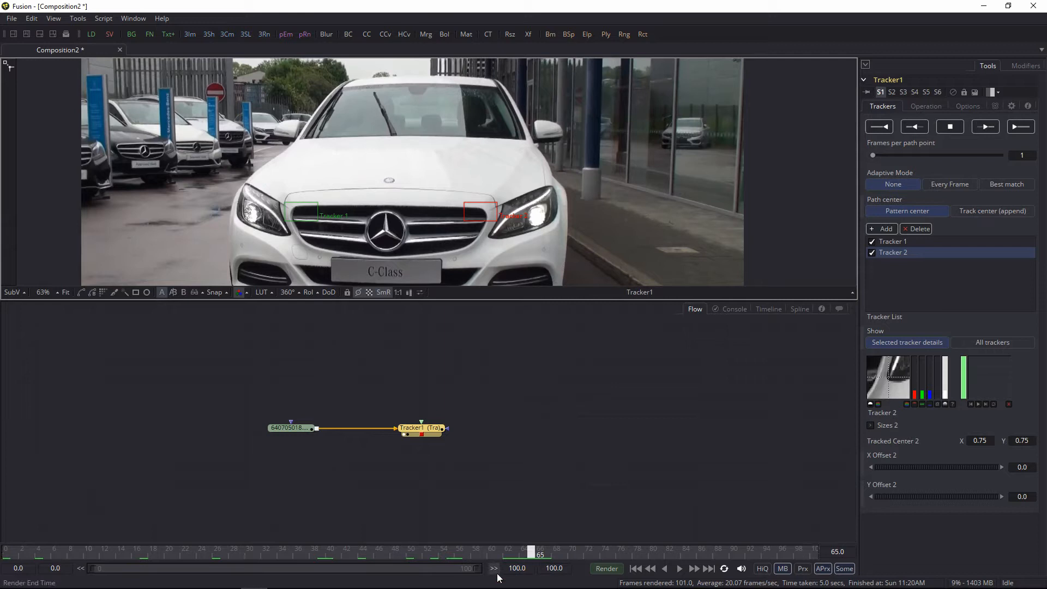
Step: Set render end to frame 65 and track both headlight points forward to completion
click(494, 568)
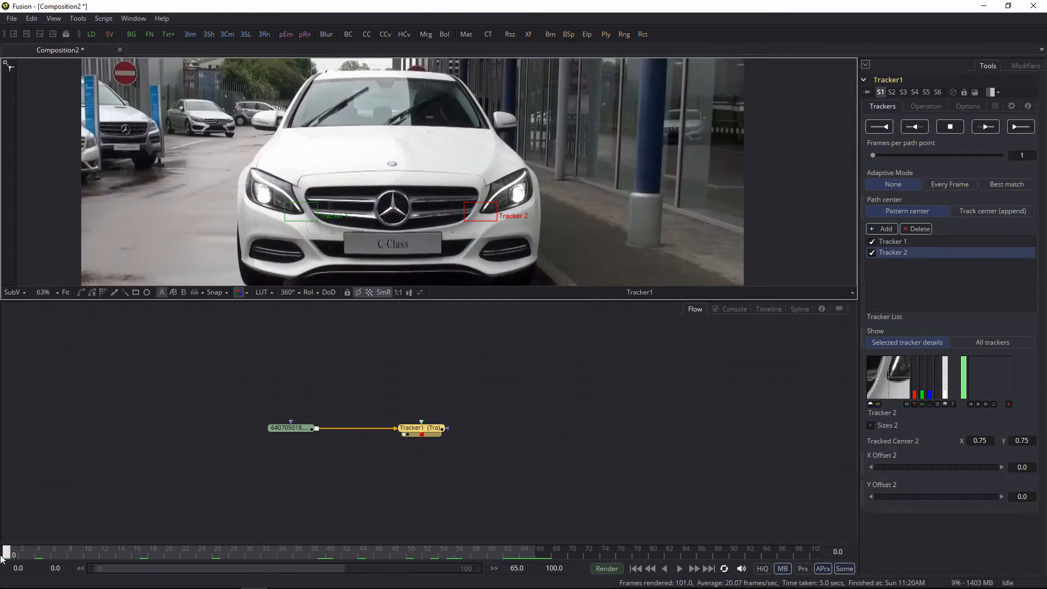
mouse_move(1020, 127)
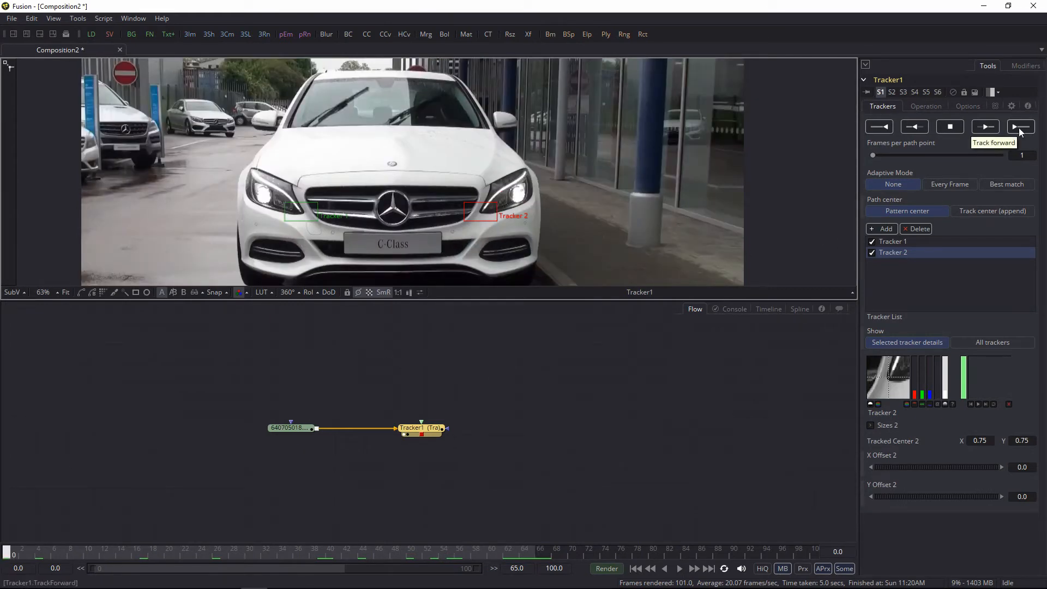
click(1020, 126)
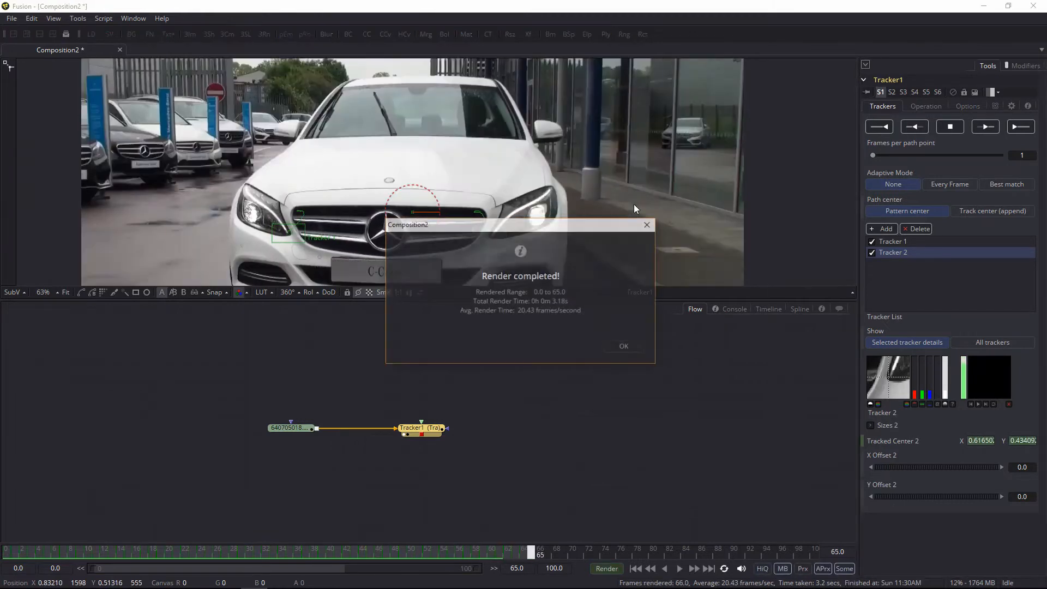
click(623, 346)
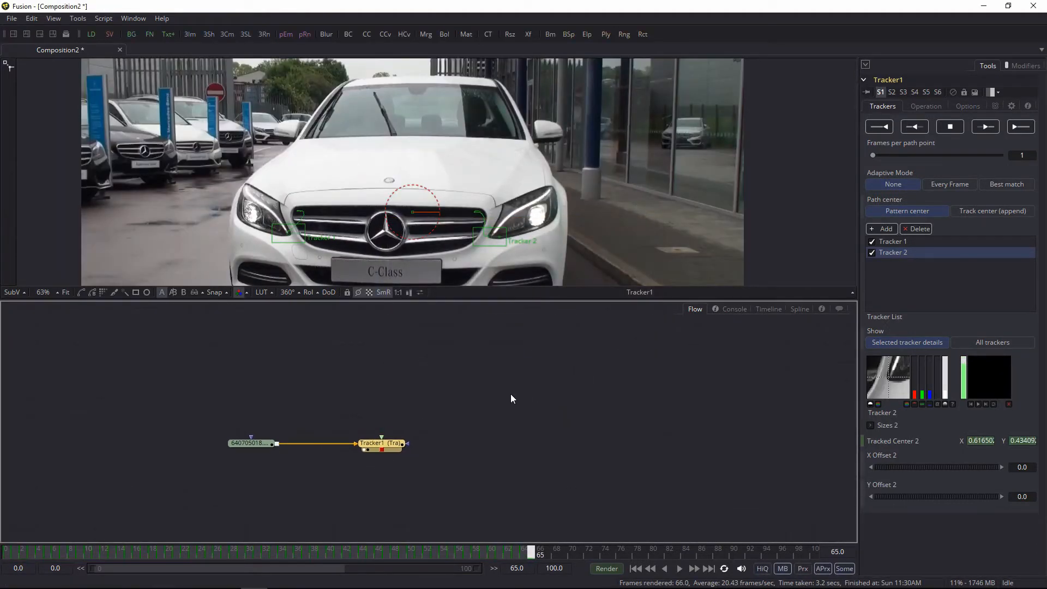
Step: Add a transparent Background feeding Paint1 and merge it over the Tracker output
text(ap)
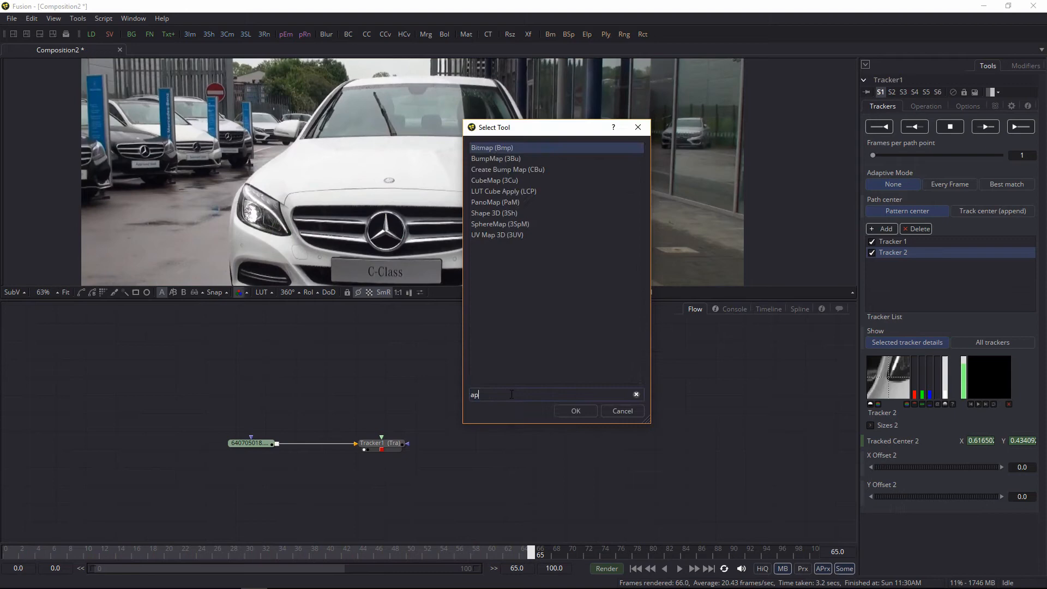
text(pa)
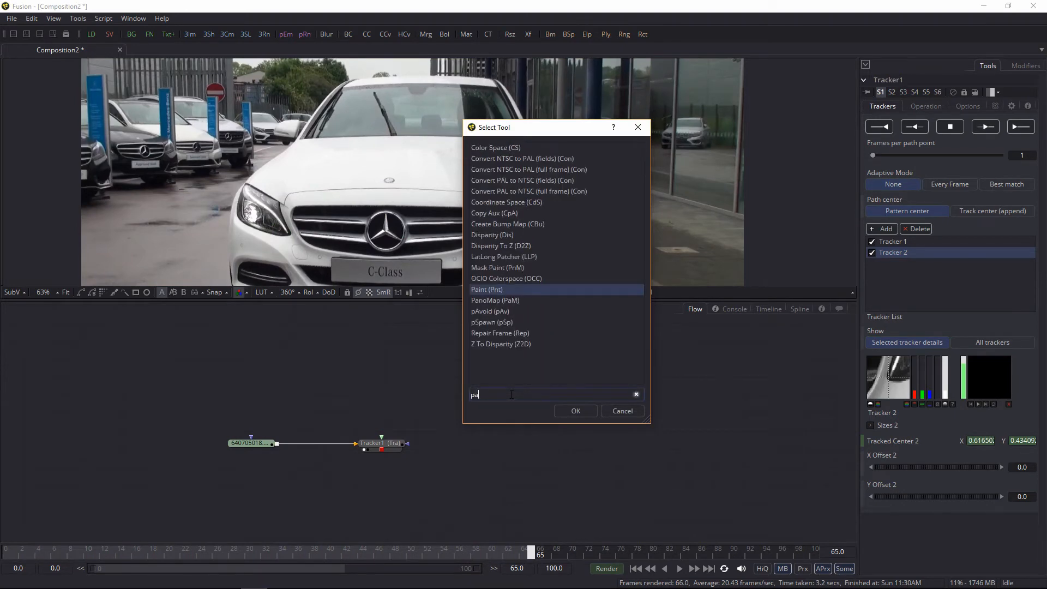
text(back)
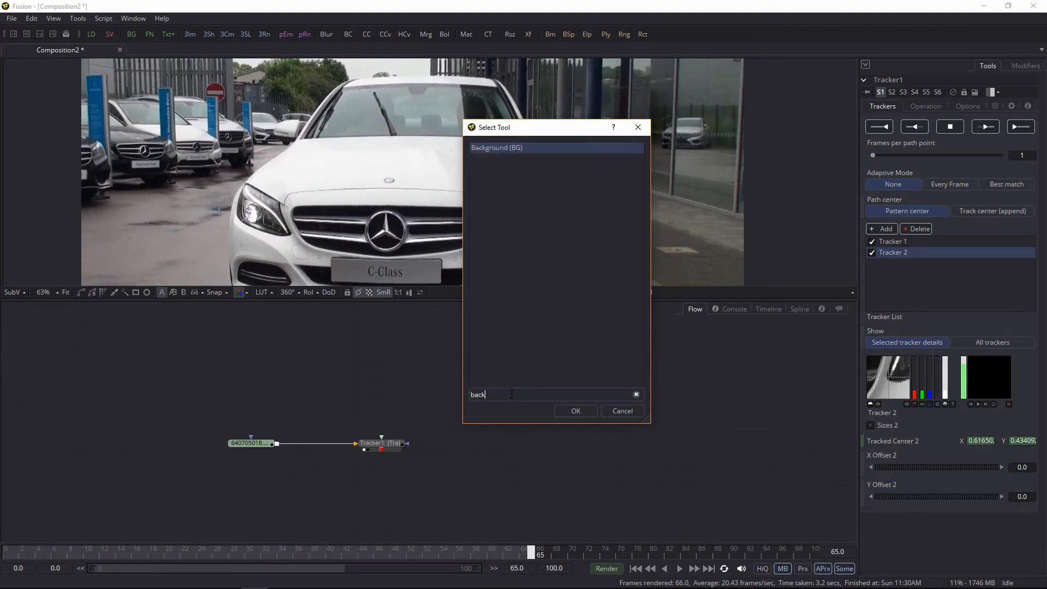
text(pai)
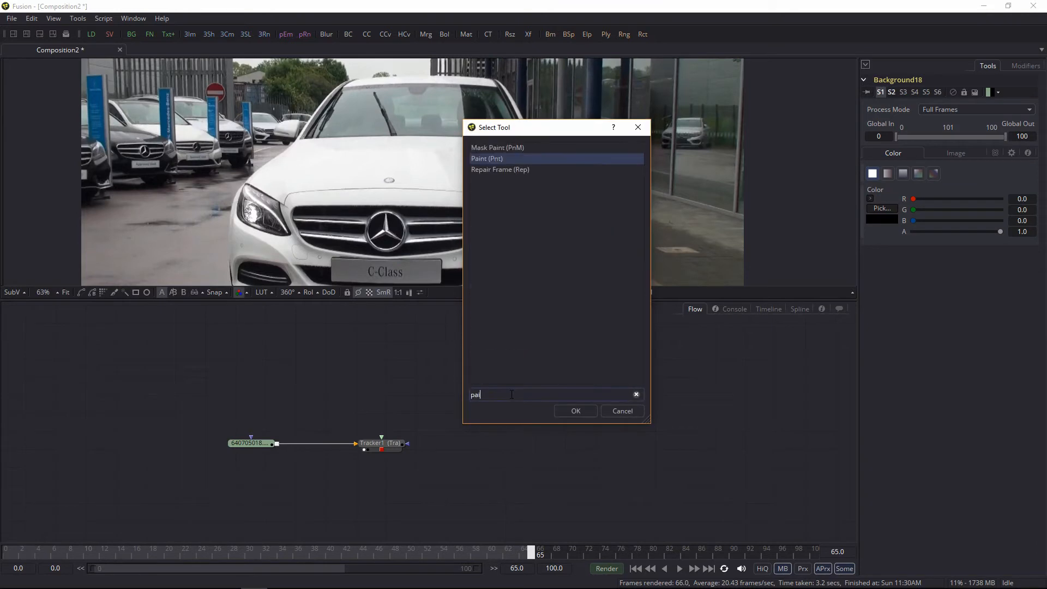
click(575, 412)
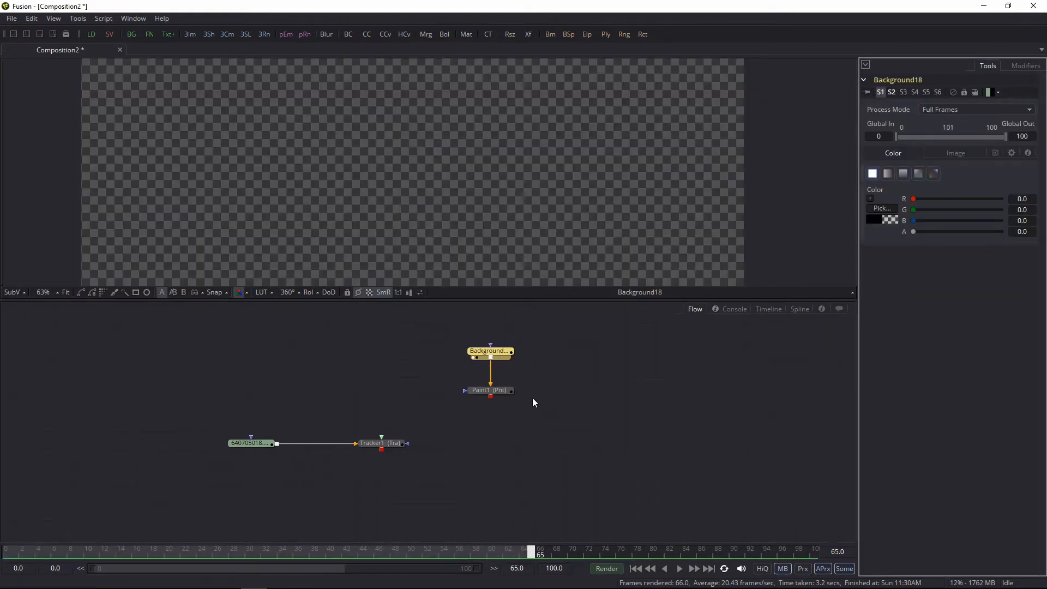
drag(491, 397, 380, 443)
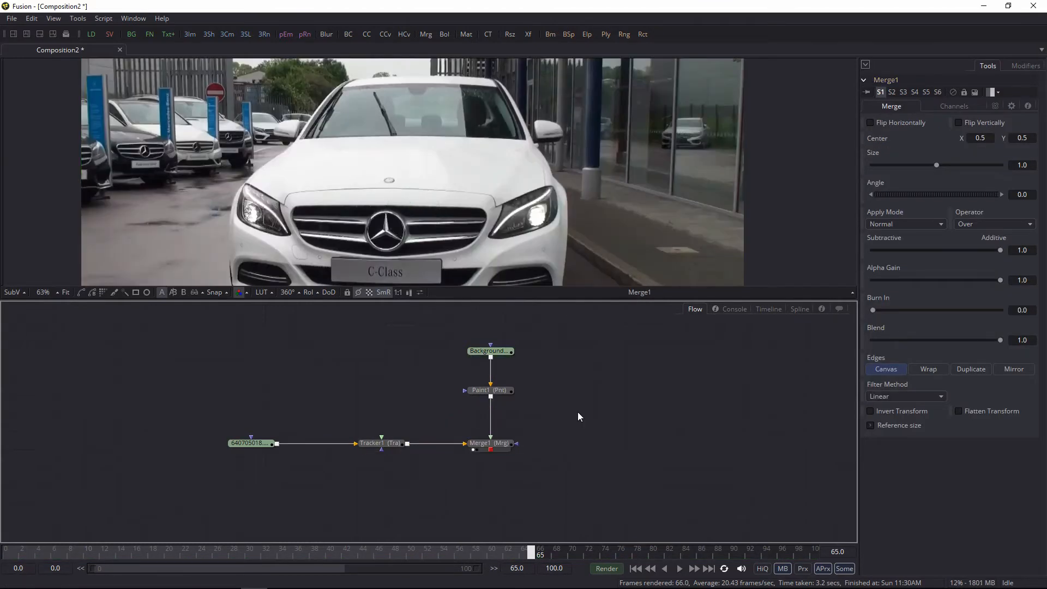
Step: Draw a straight Polyline Stroke in Paint1 across the car's windscreen
click(488, 391)
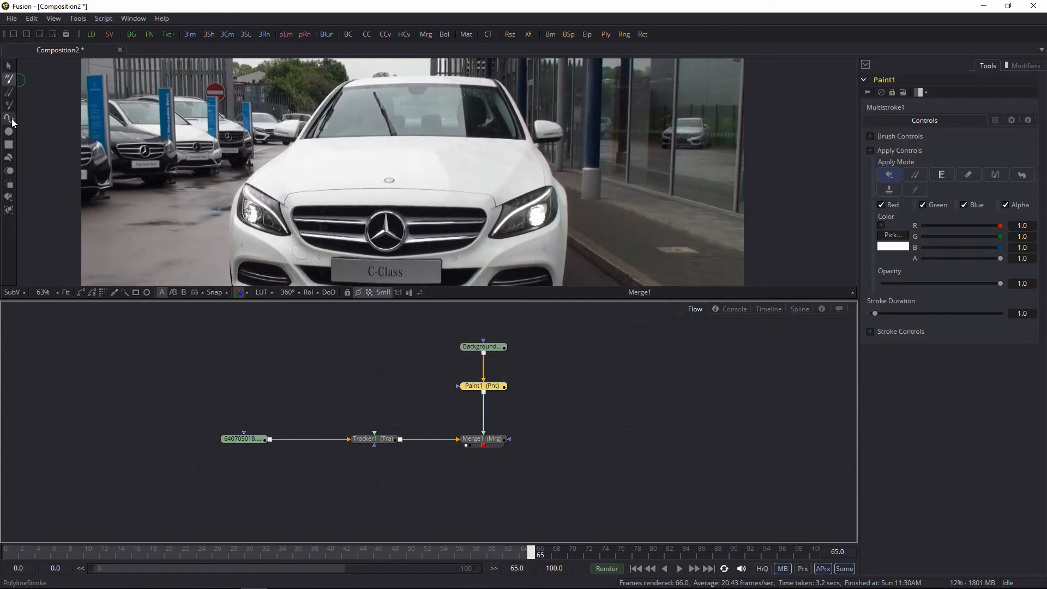
mouse_move(11, 118)
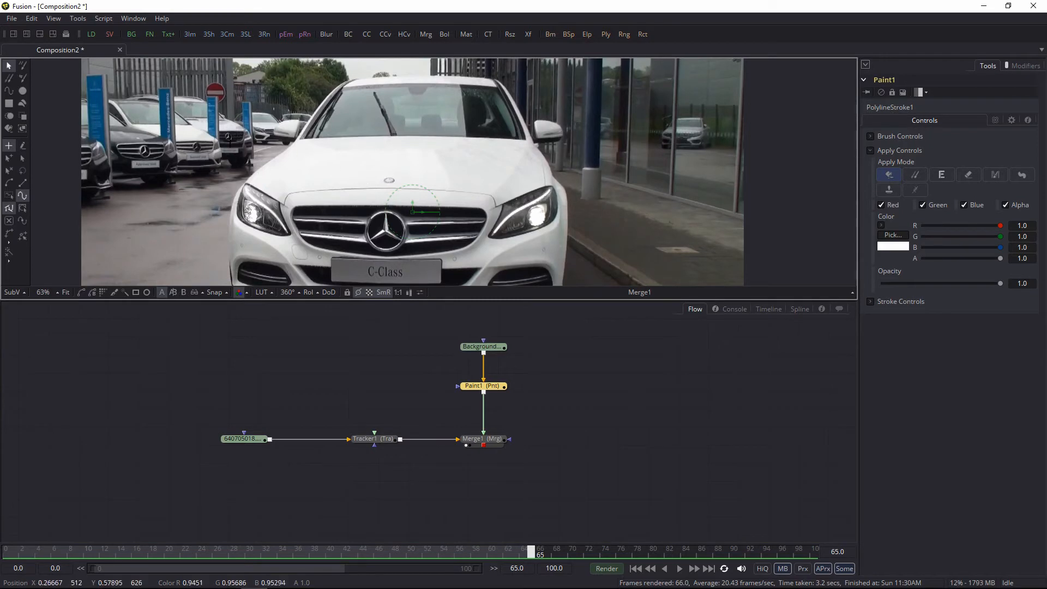
drag(230, 140, 638, 127)
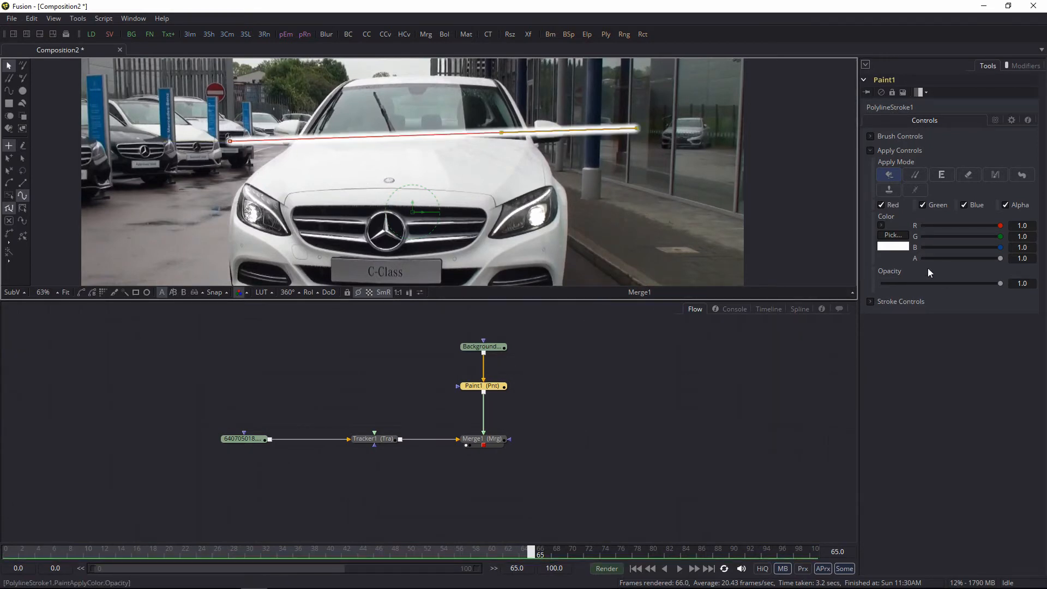
click(892, 247)
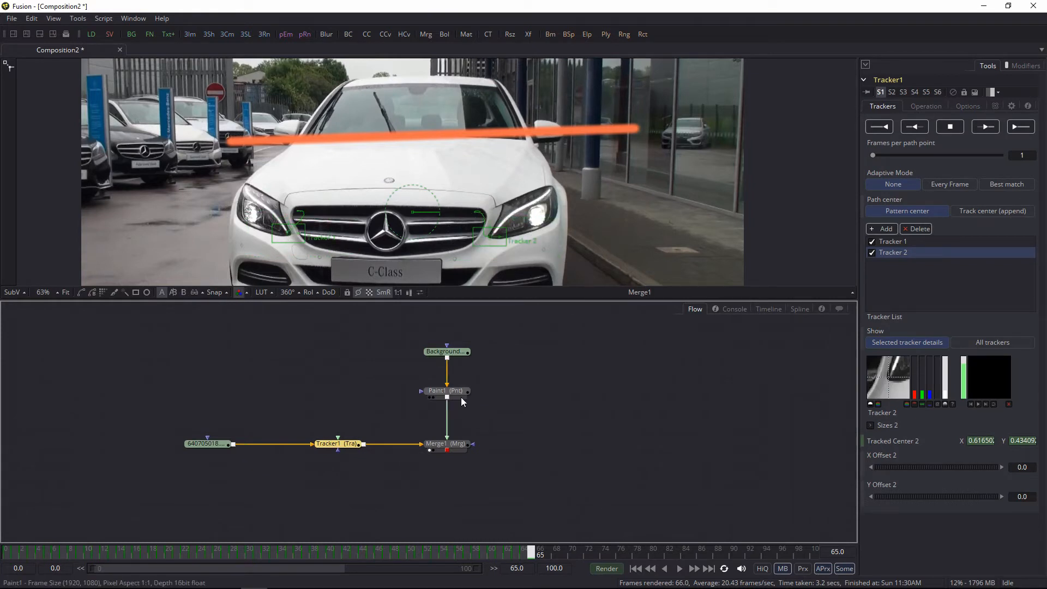
Step: Select Paint1 to show PolylineStroke1 in the Modifiers list
click(436, 390)
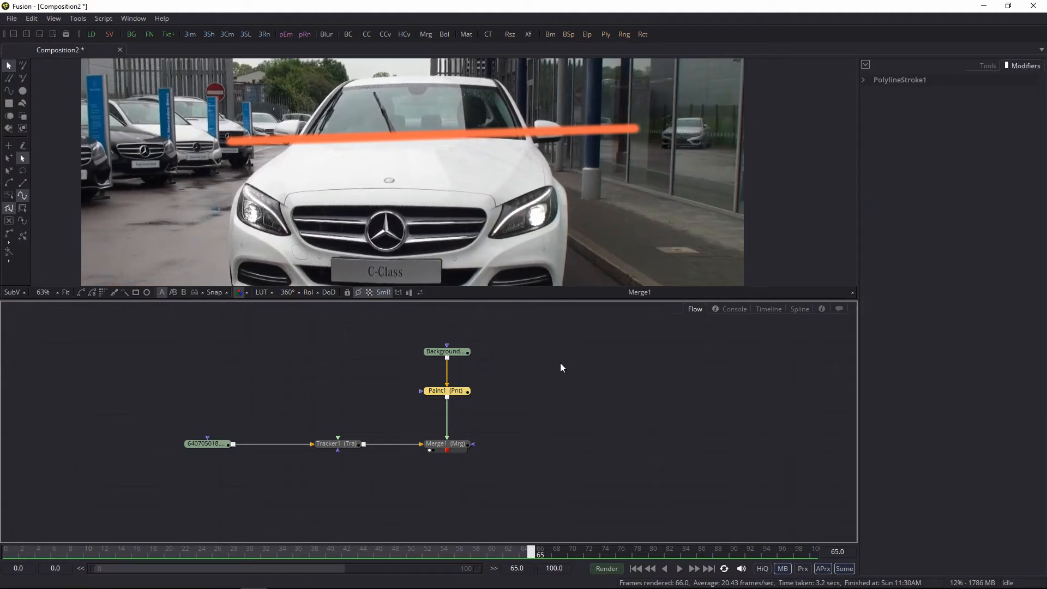
mouse_move(397, 148)
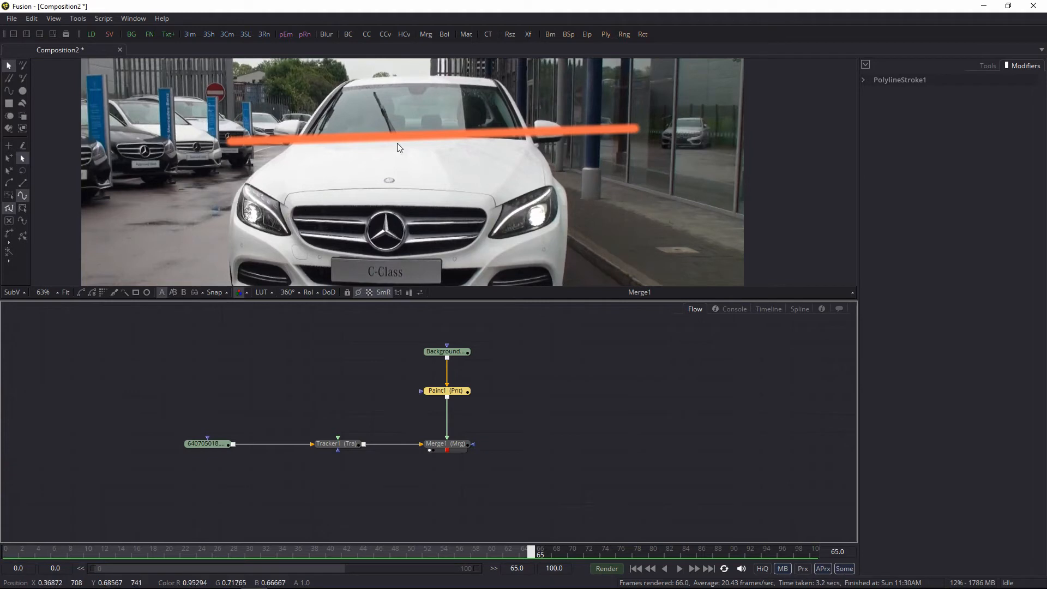
mouse_move(272, 169)
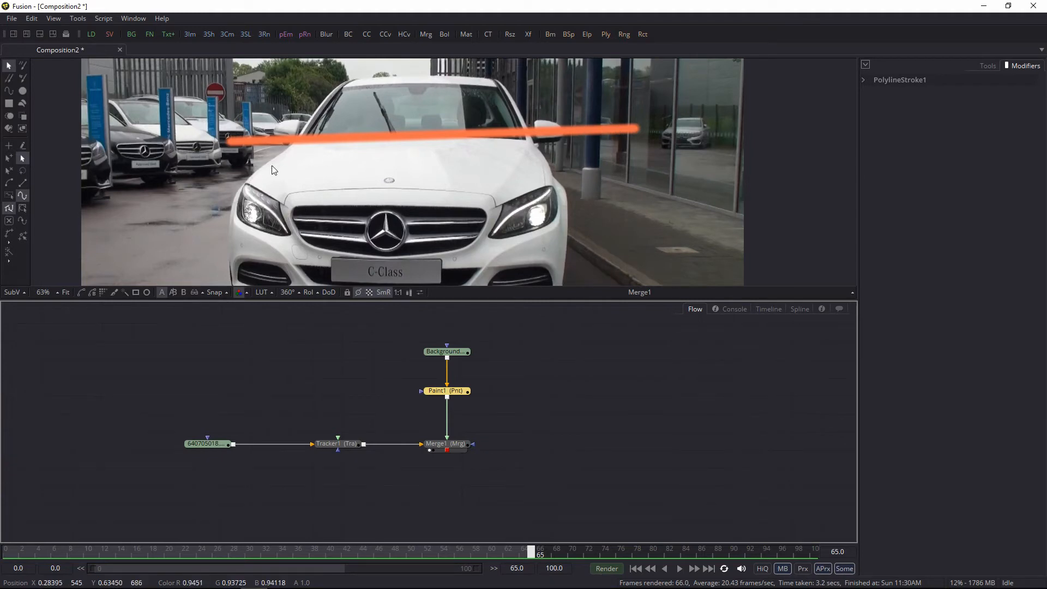
Step: Select PolylineStroke1 so its polyline points become editable in the viewer
click(446, 390)
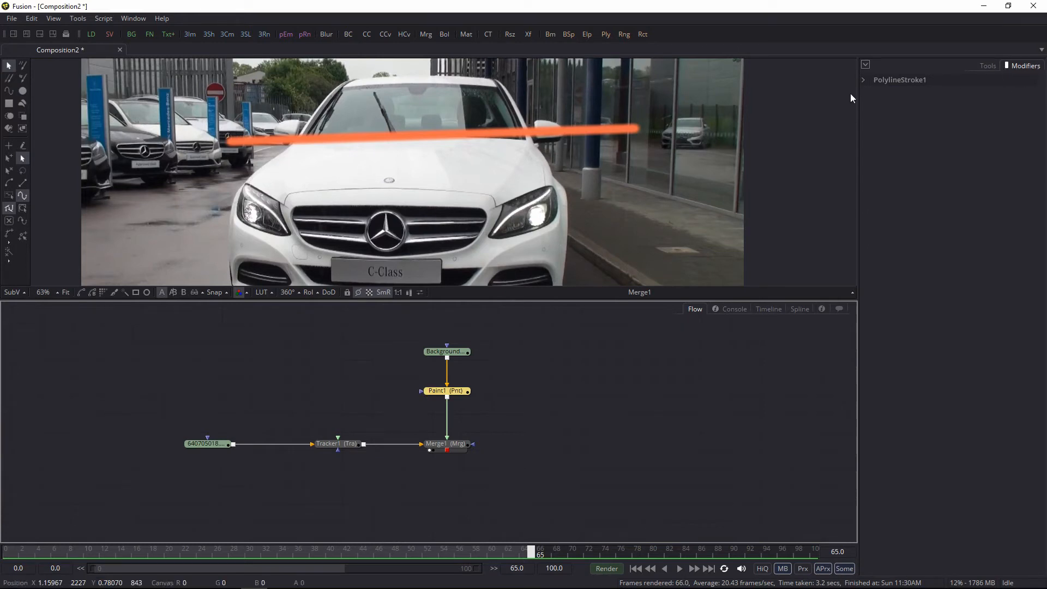
mouse_move(872, 101)
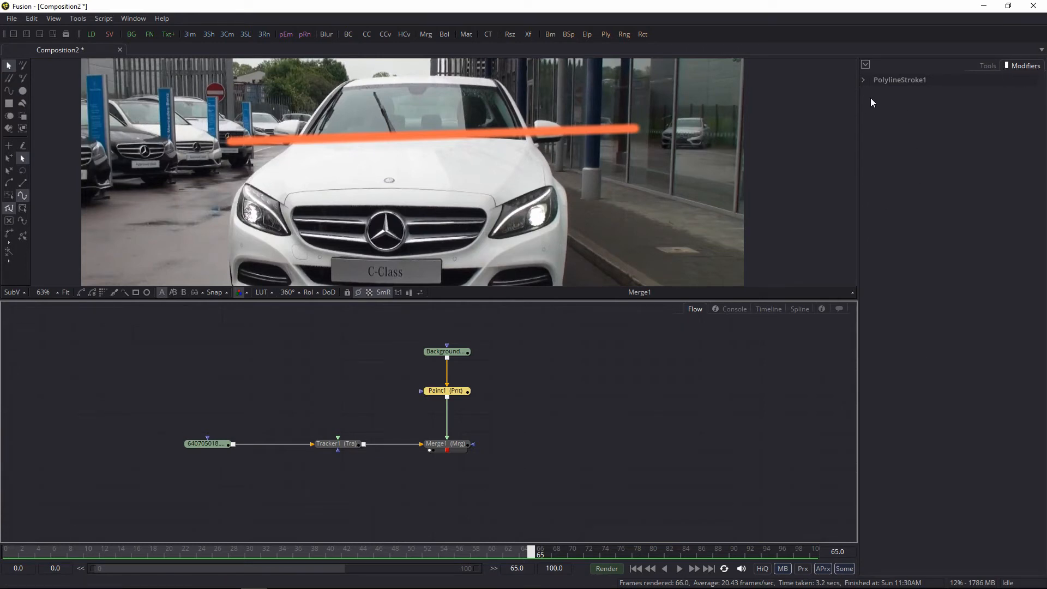
mouse_move(883, 73)
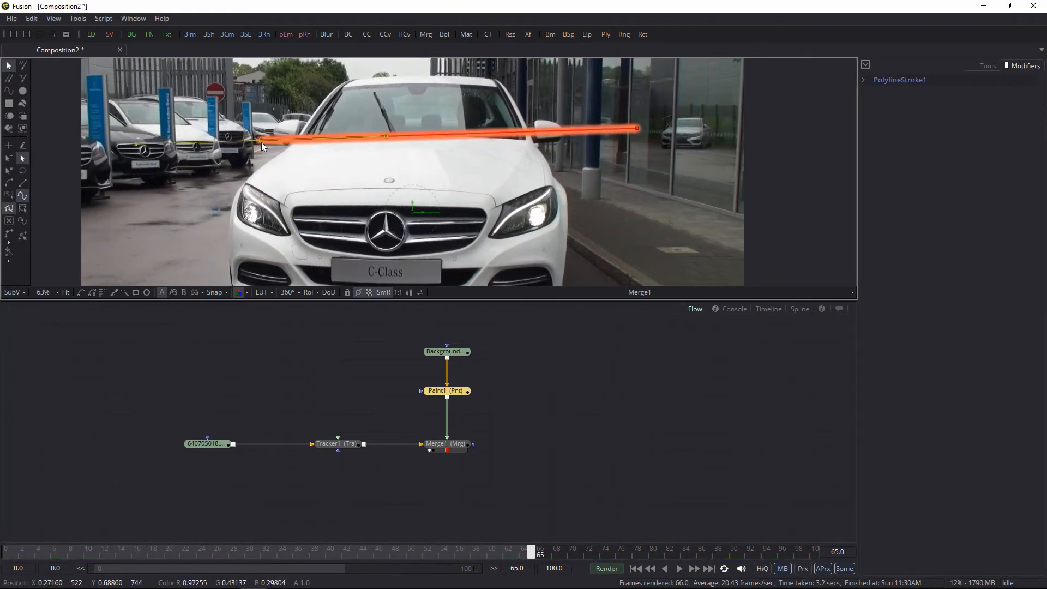
Step: Publish the stroke's polyline toward Tracker1Tracker1Path Position from the viewer menu
right_click(261, 154)
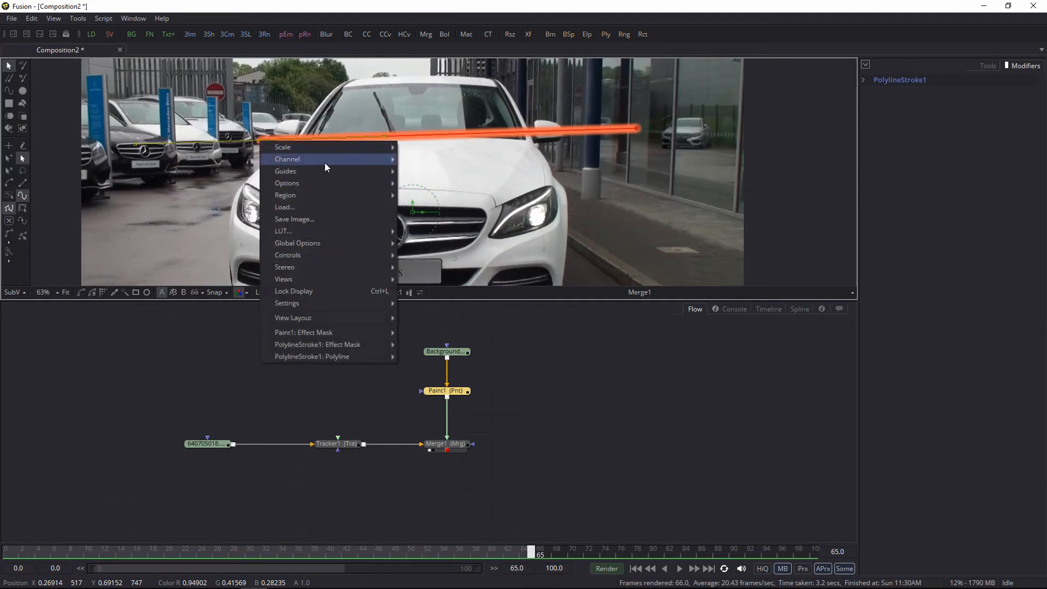
mouse_move(312, 355)
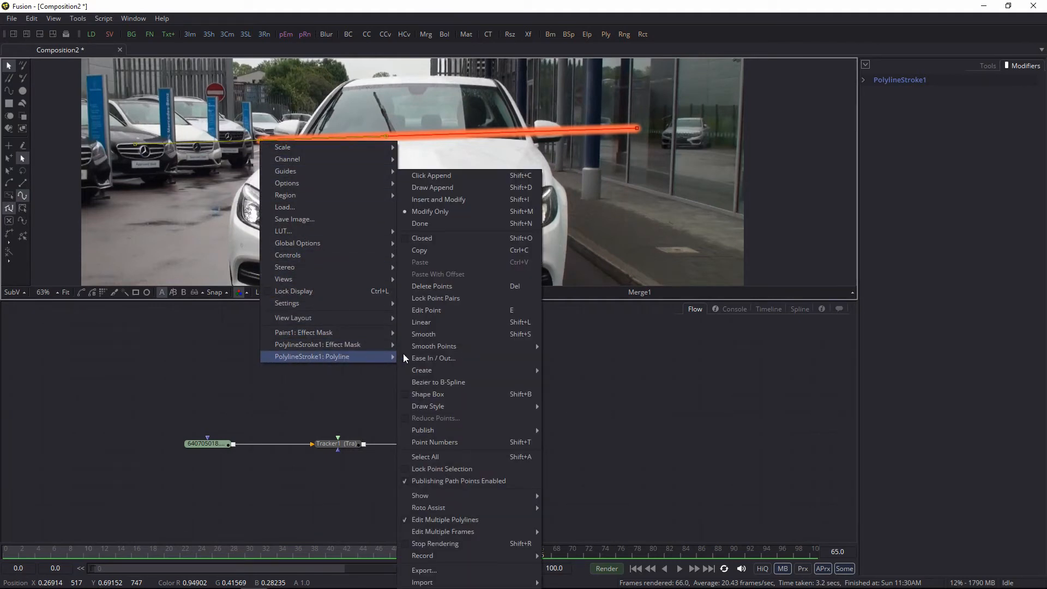
mouse_move(423, 430)
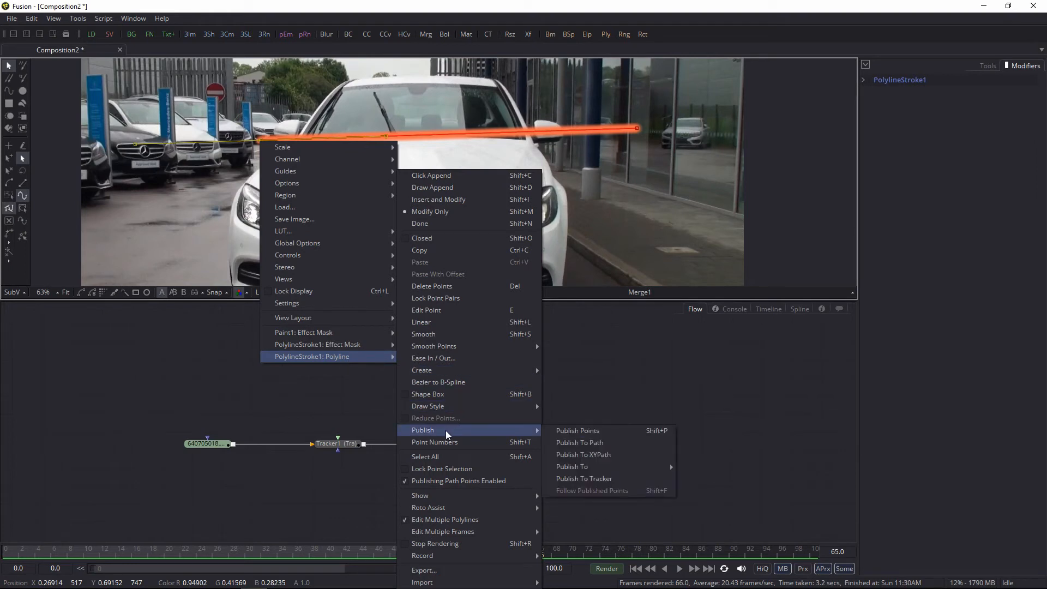
mouse_move(572, 466)
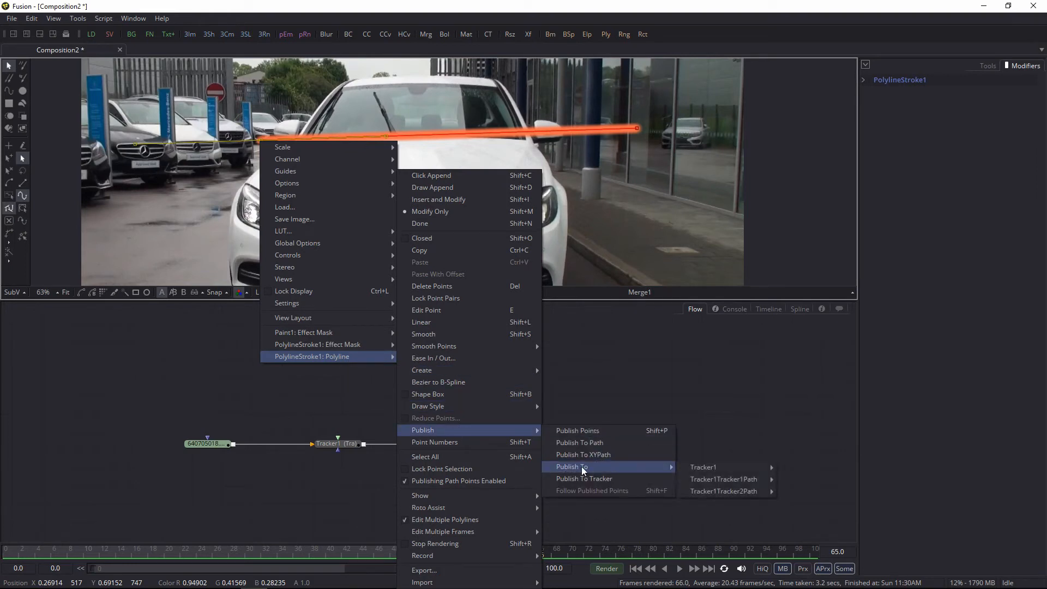
mouse_move(702, 467)
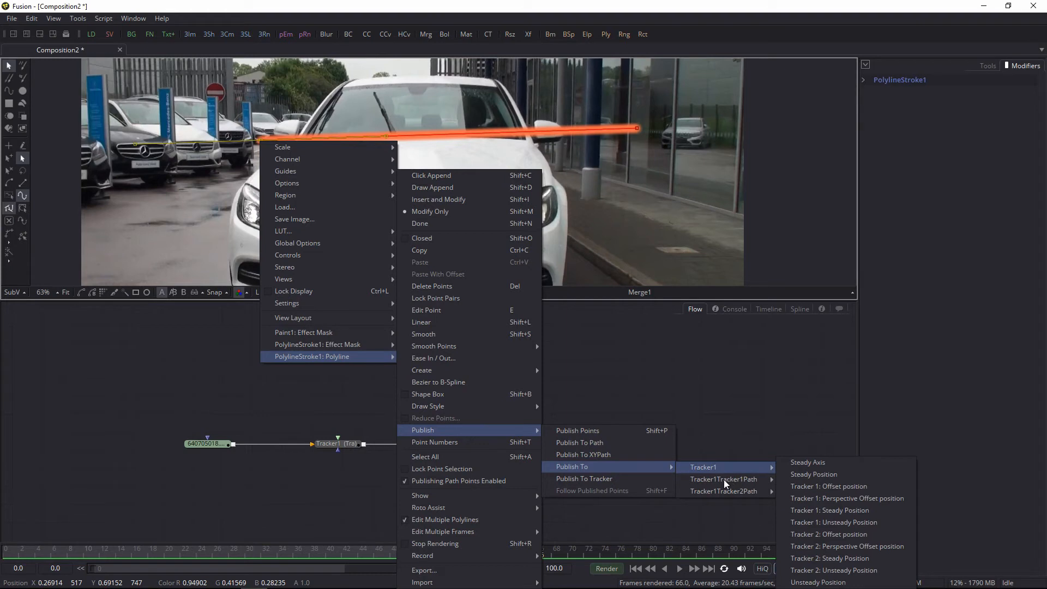
mouse_move(724, 479)
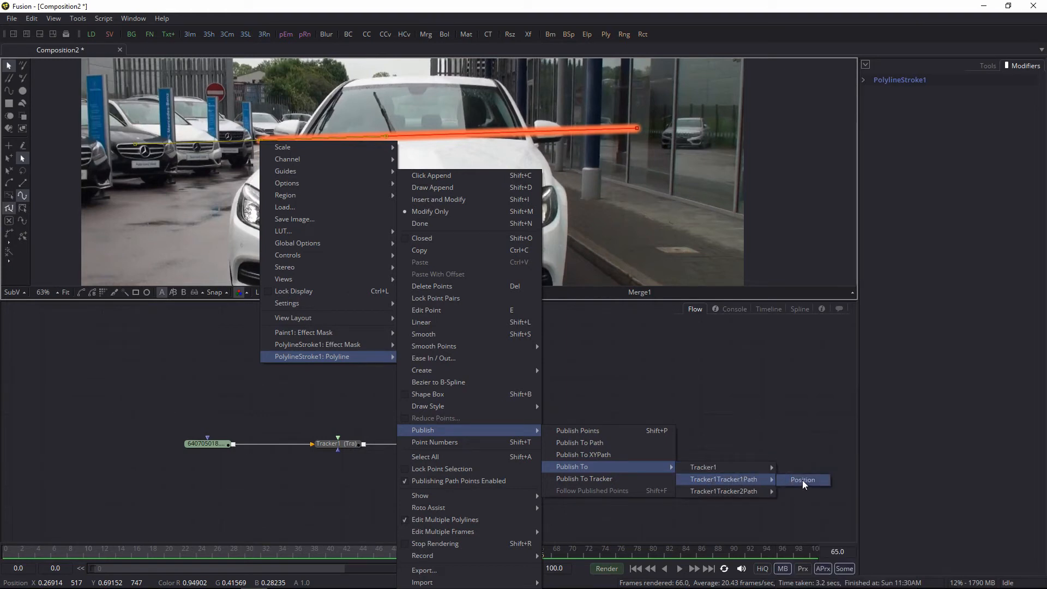
click(802, 480)
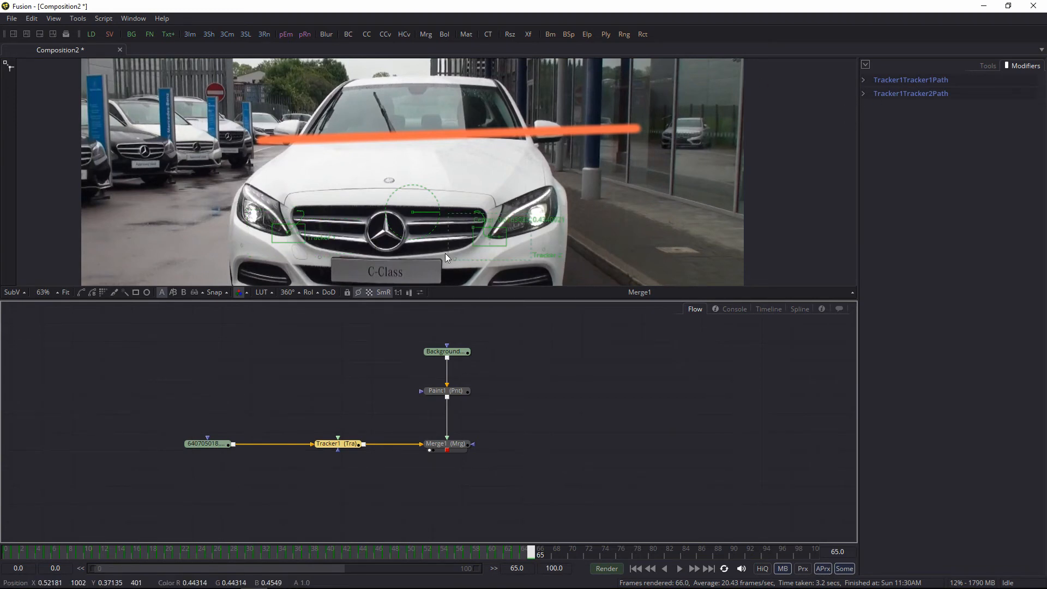
mouse_move(491, 239)
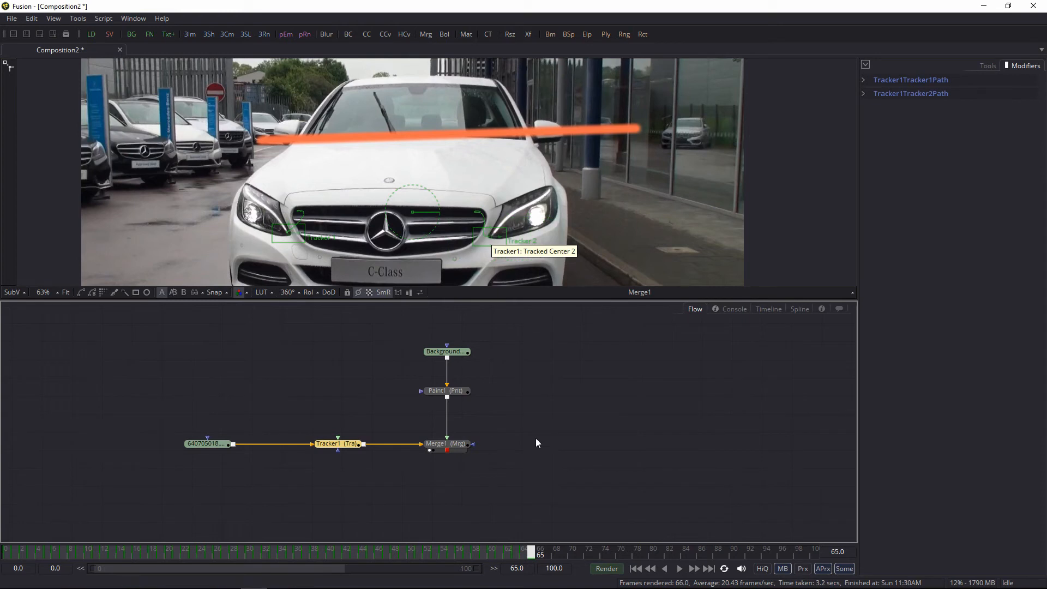
Step: Pin one stroke end to Tracker1Tracker1Path Position on the left headlight
click(445, 390)
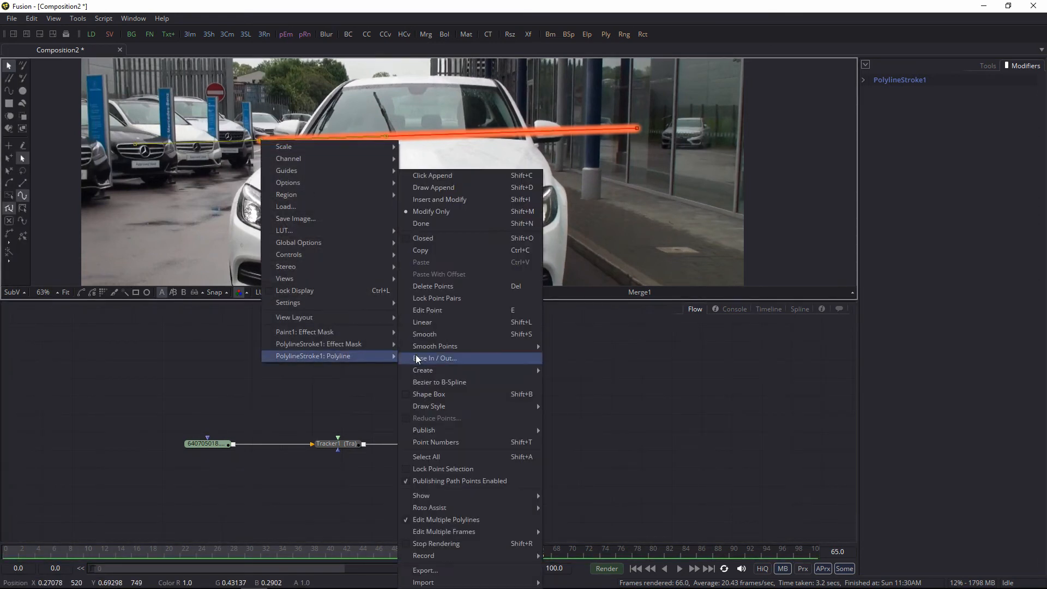
mouse_move(466, 428)
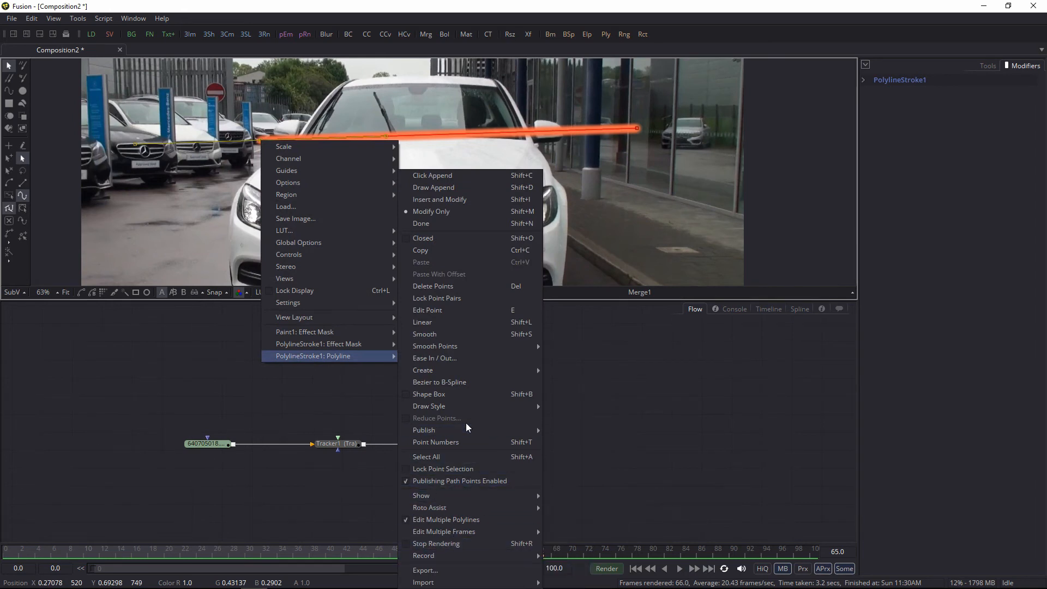
mouse_move(424, 429)
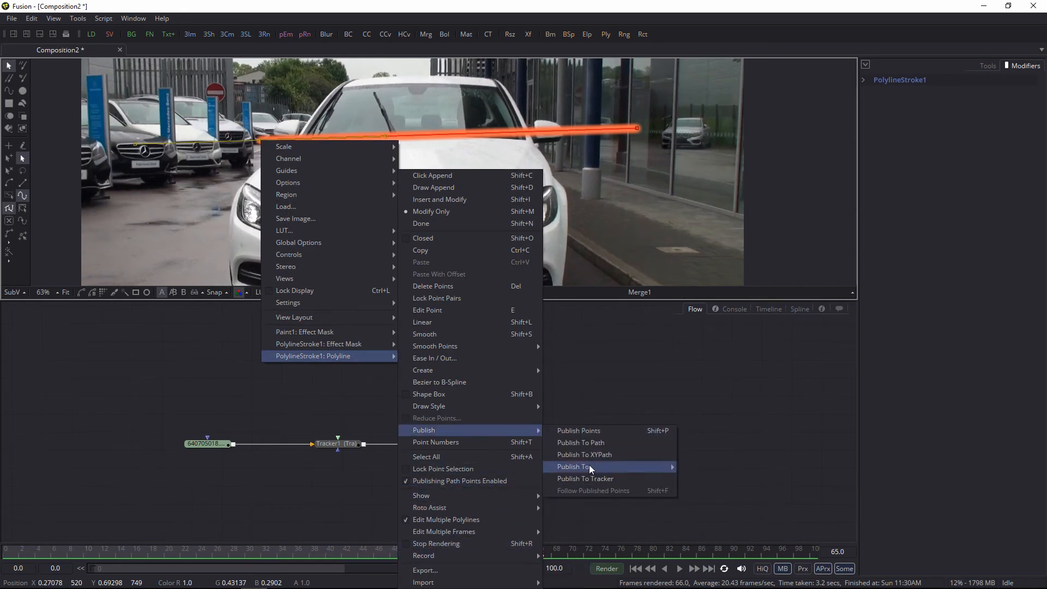
mouse_move(574, 466)
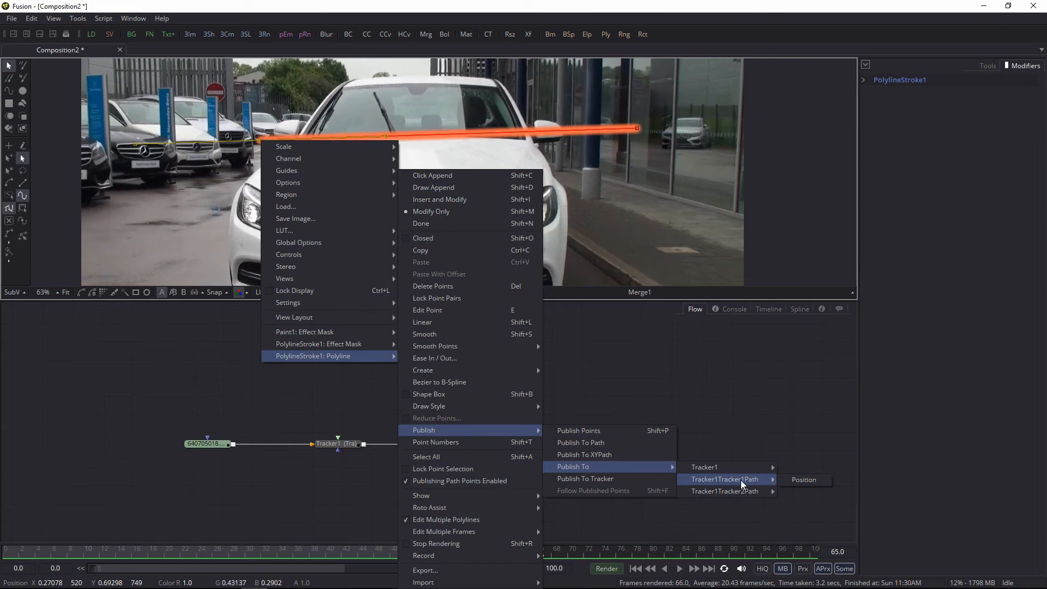
click(804, 480)
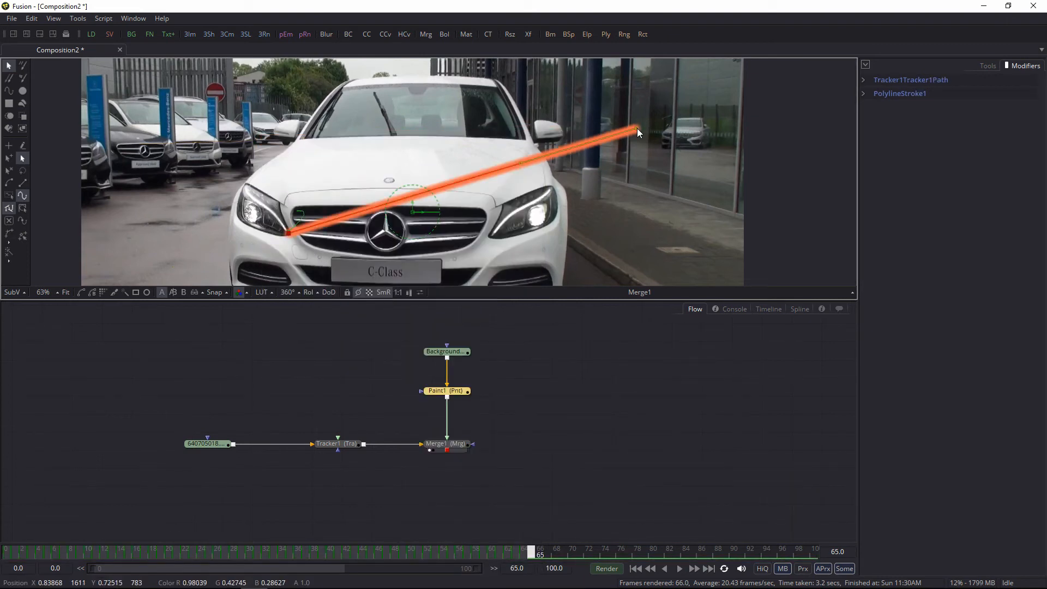
Step: Pin the stroke's other end to Tracker1Tracker2Path Position on the right headlight
right_click(638, 132)
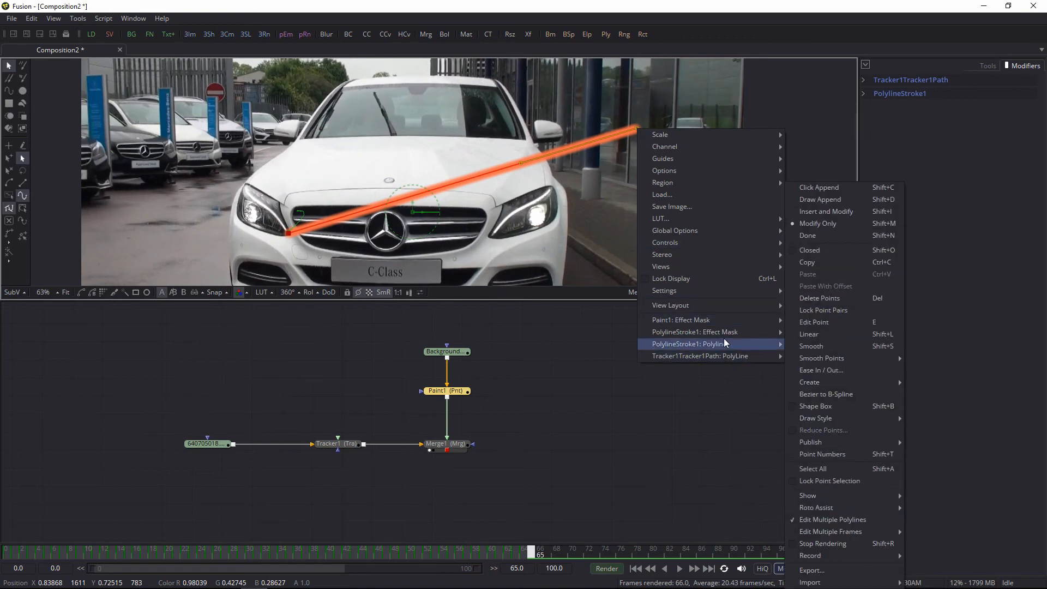
mouse_move(701, 356)
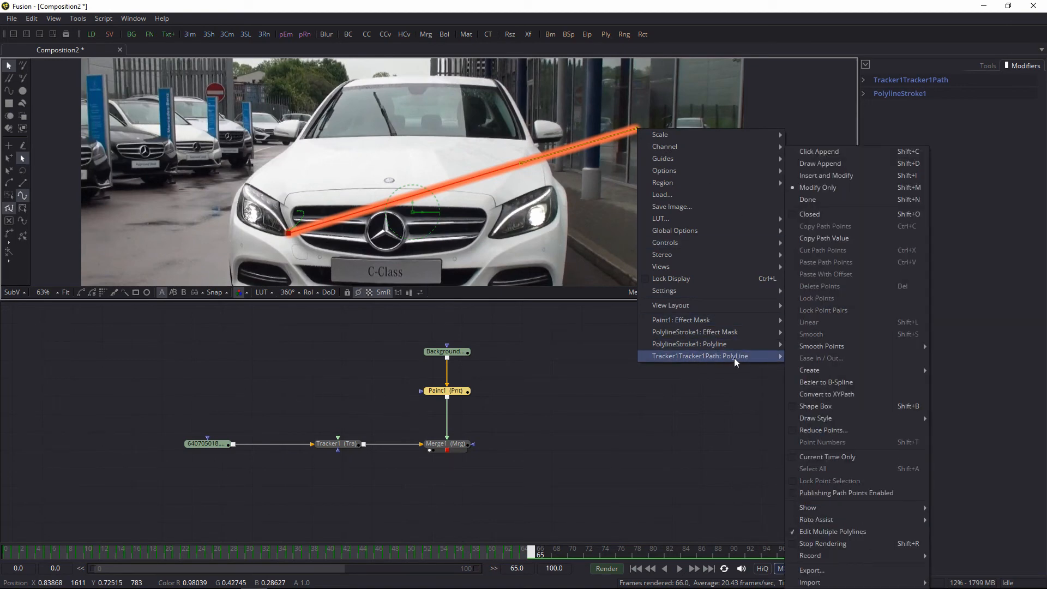
mouse_move(688, 344)
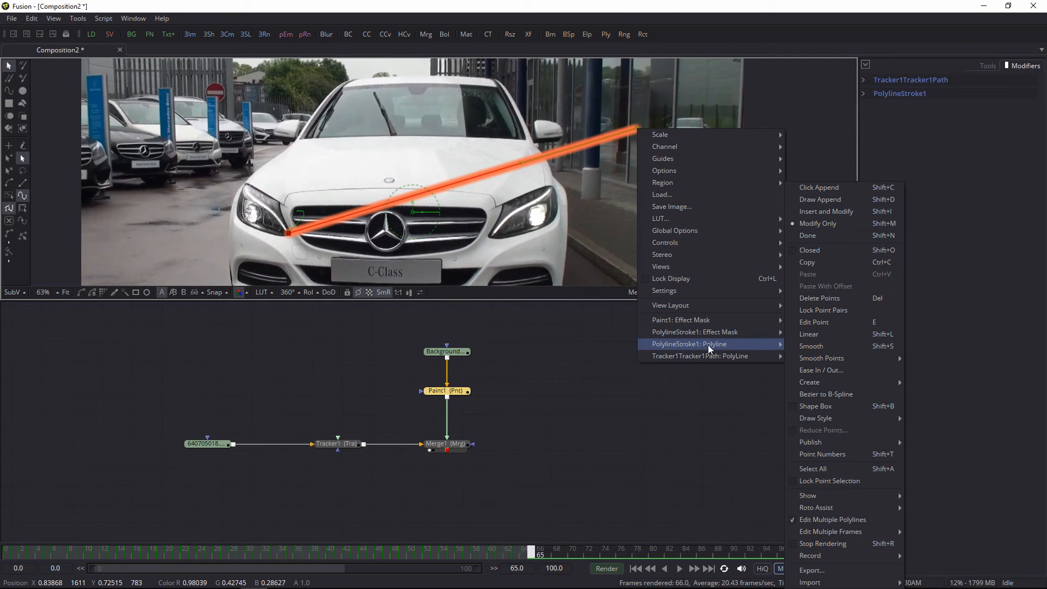
mouse_move(821, 442)
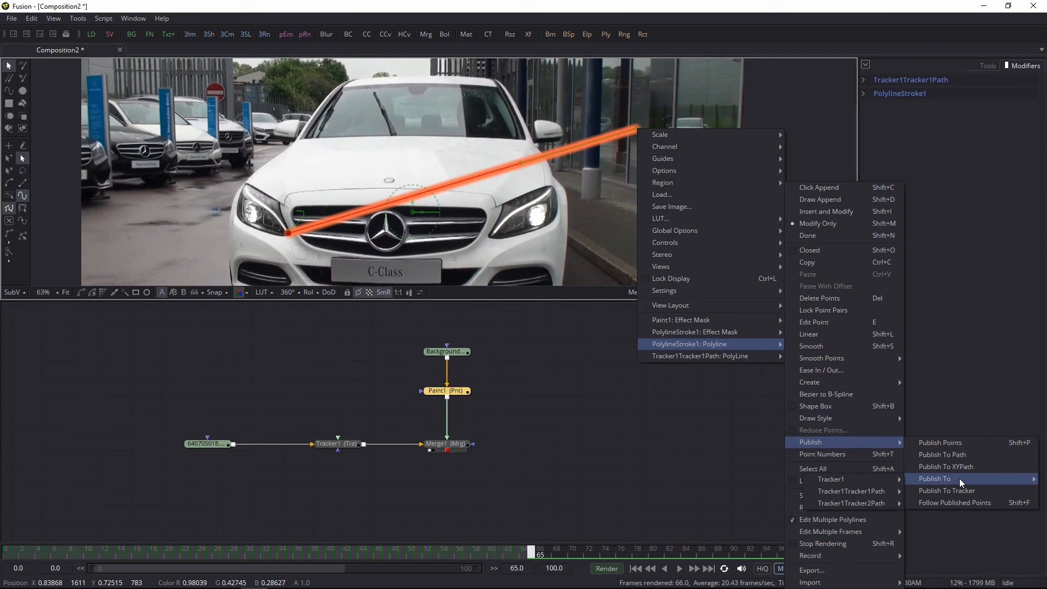
mouse_move(851, 503)
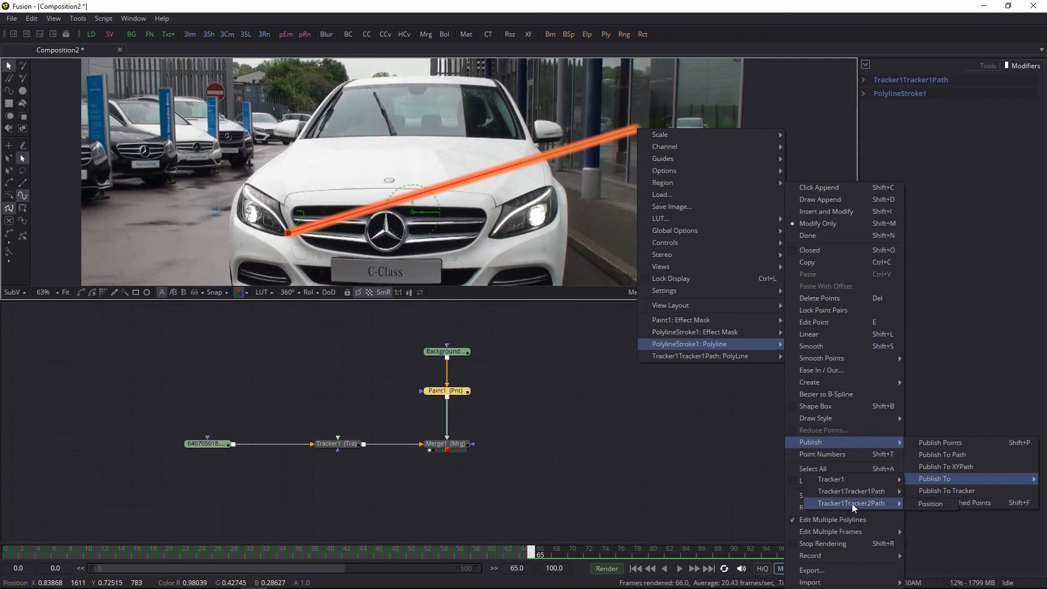
click(931, 502)
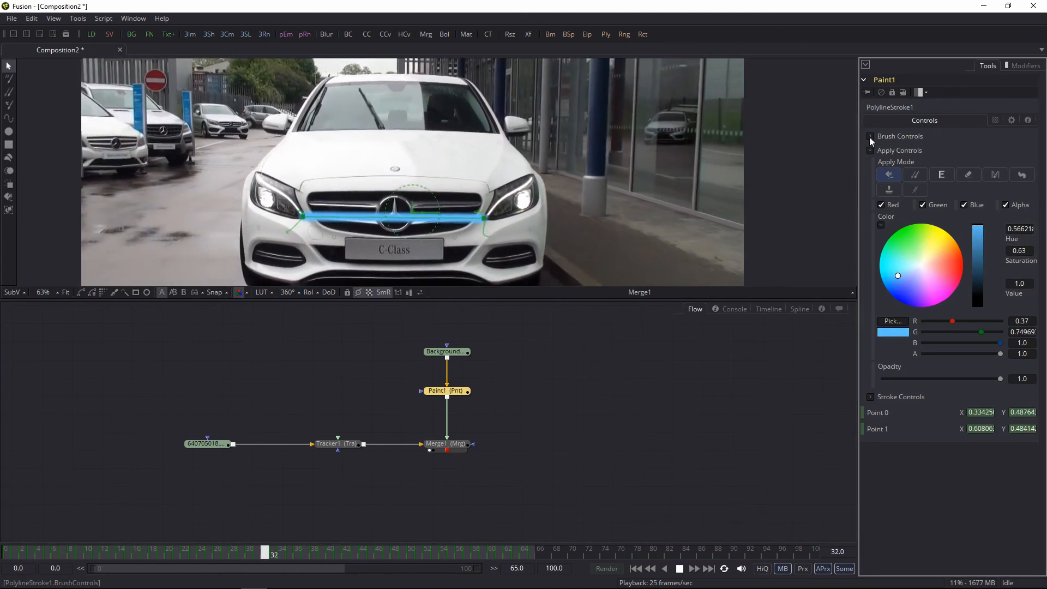
Step: Expand Brush Controls and reduce the stroke's Size to 0.0098 and Softness to 0.197
click(871, 136)
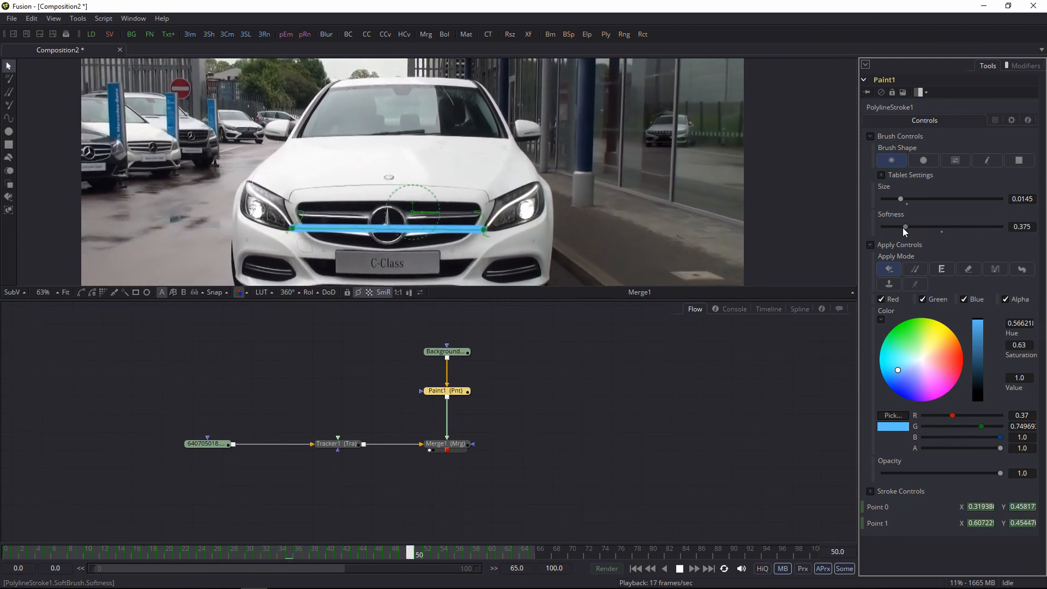
drag(417, 553, 257, 553)
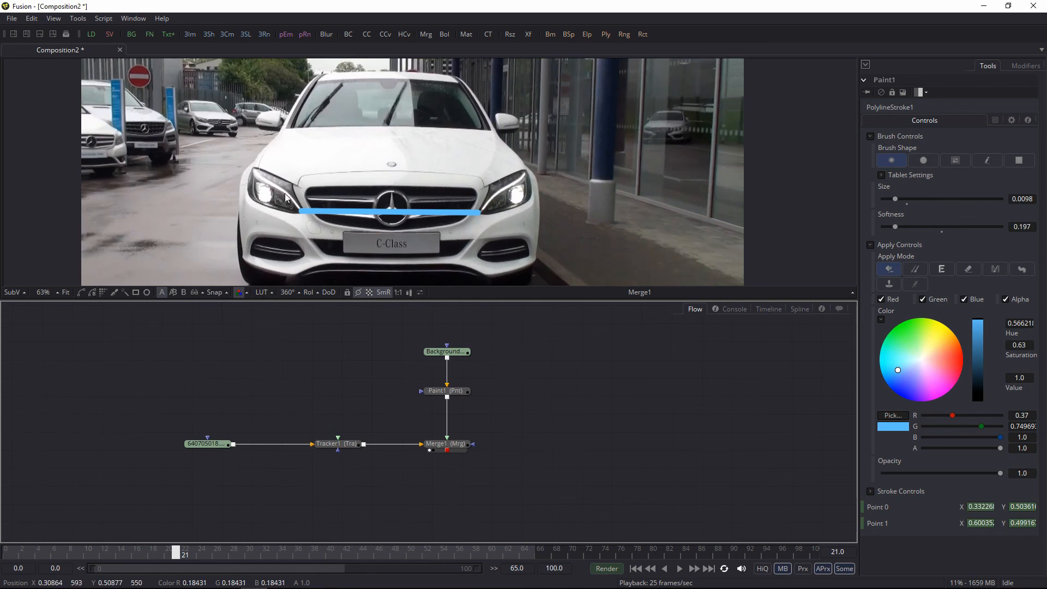
mouse_move(557, 385)
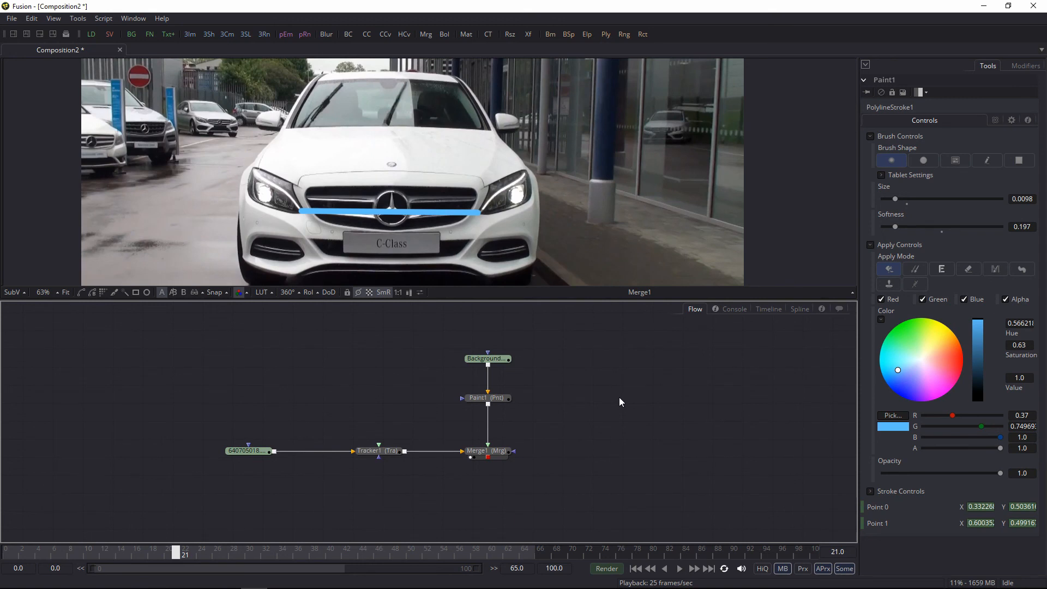
mouse_move(774, 364)
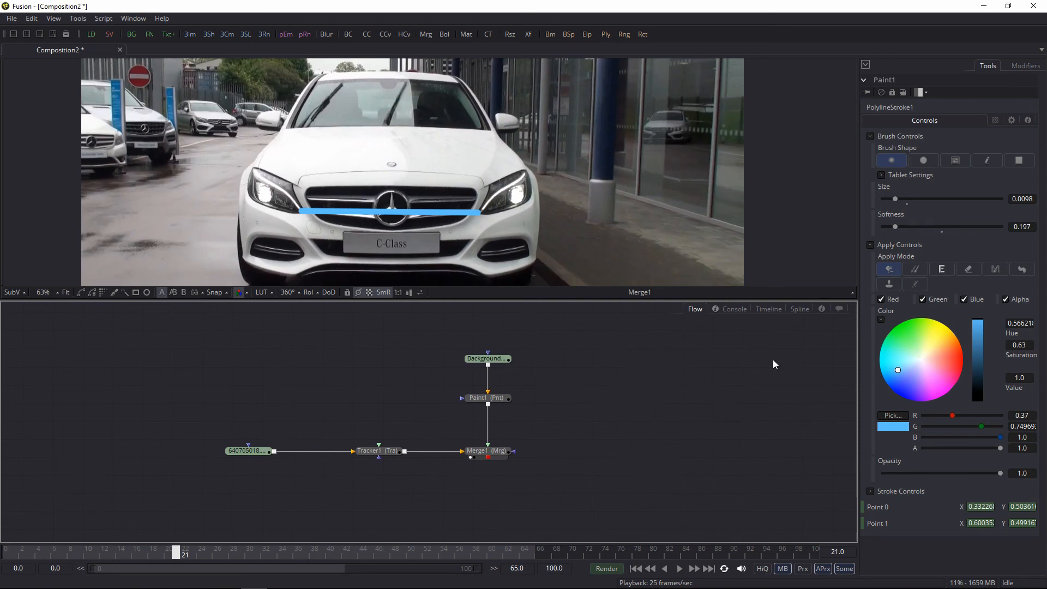